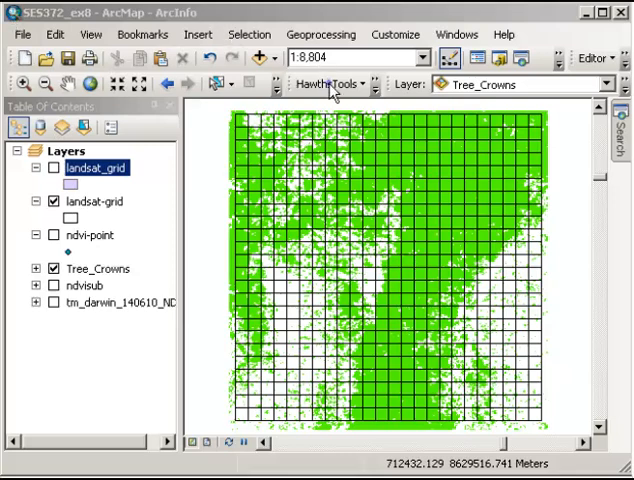
- Run Polygon In Polygon Analysis with landsat_grid as zones summarizing Tree_Crowns polygons
click(324, 84)
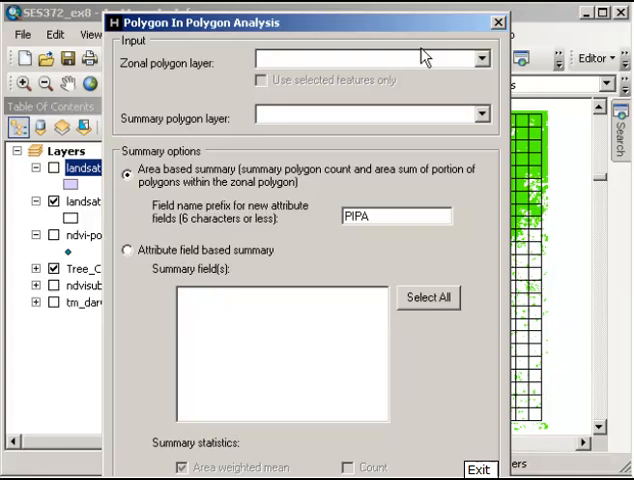
click(484, 58)
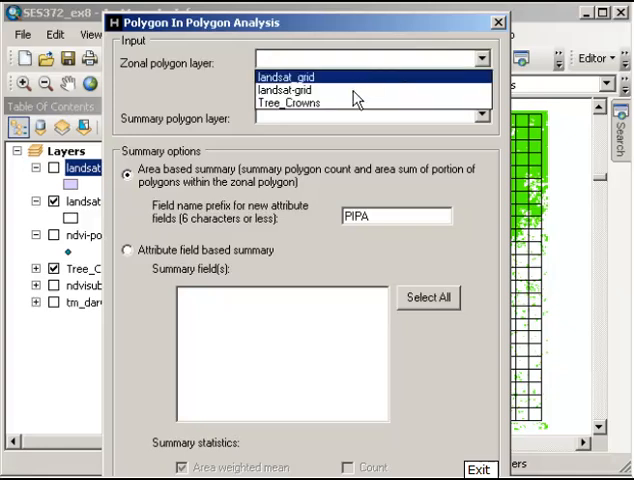
click(292, 88)
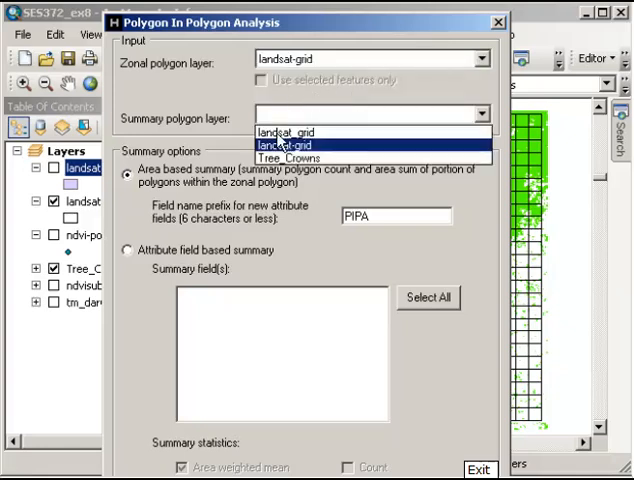
click(290, 158)
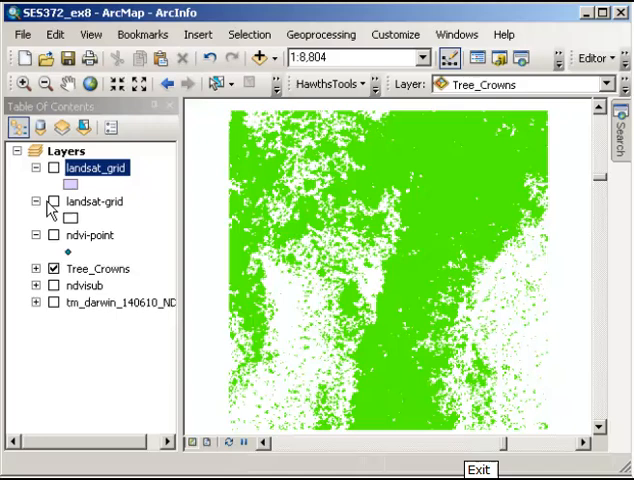
- Show the landsat_grid attribute table with its new PIPA_AR and PIPA_CNT fields
click(36, 200)
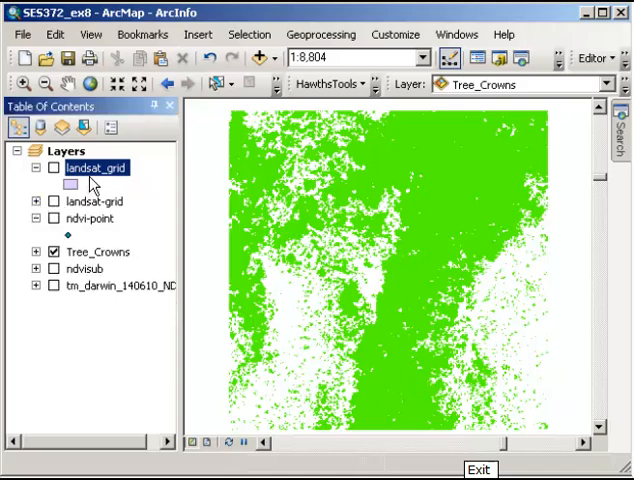
right_click(96, 168)
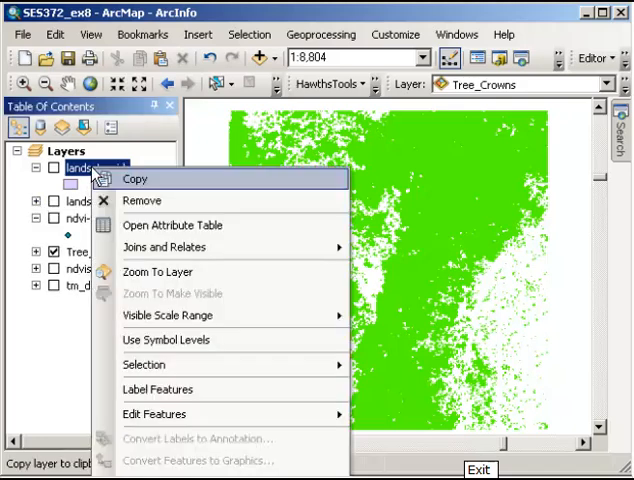
mouse_move(158, 212)
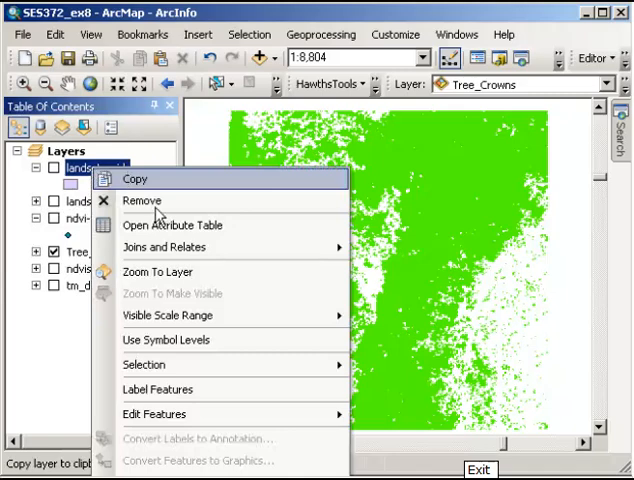
click(174, 224)
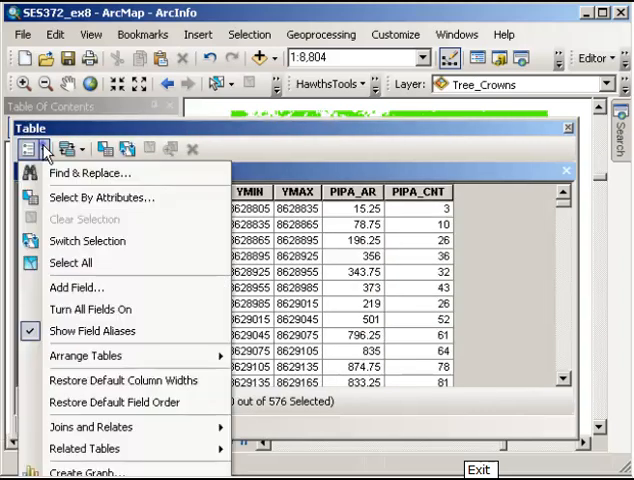
- Add a new field named Percent to the landsat_grid table
click(72, 288)
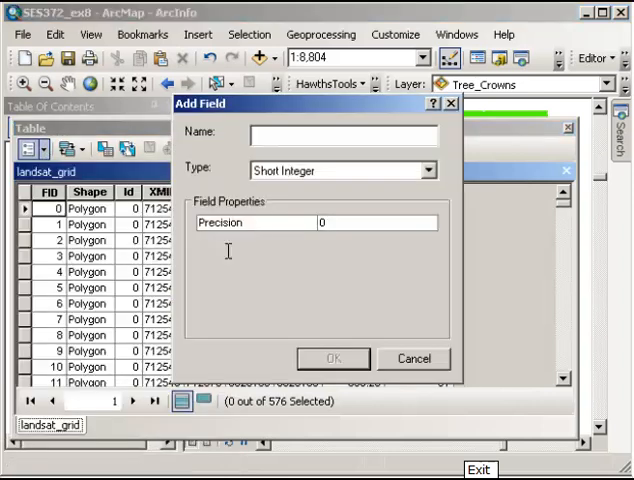
text(Pe)
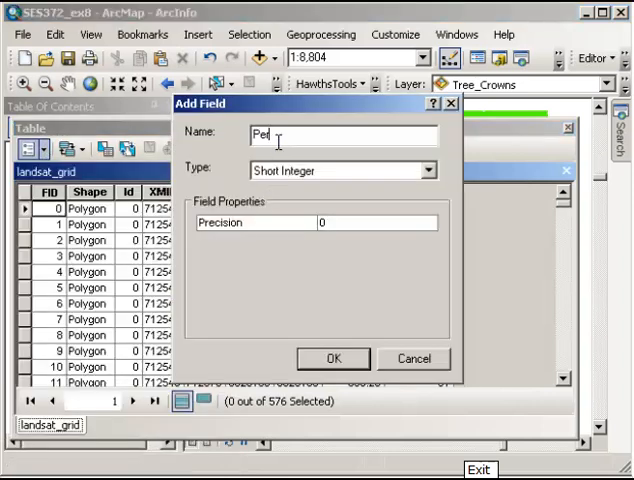
text(rcent)
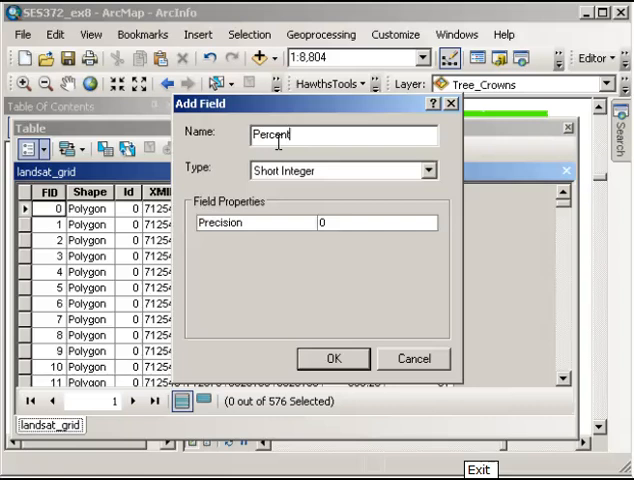
click(334, 358)
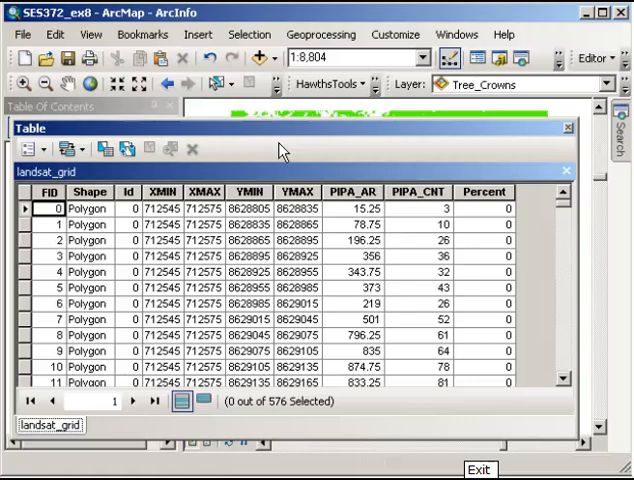
scroll(down, 3)
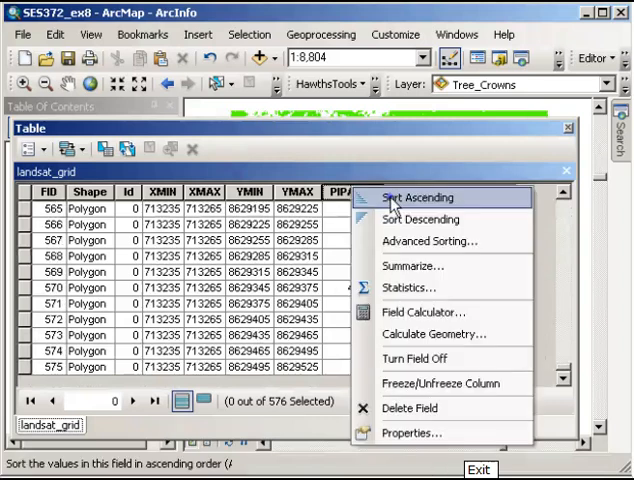
- Sort the table by PIPA_AR so 900 leads, and give the layer a Hollow fill symbol
click(416, 196)
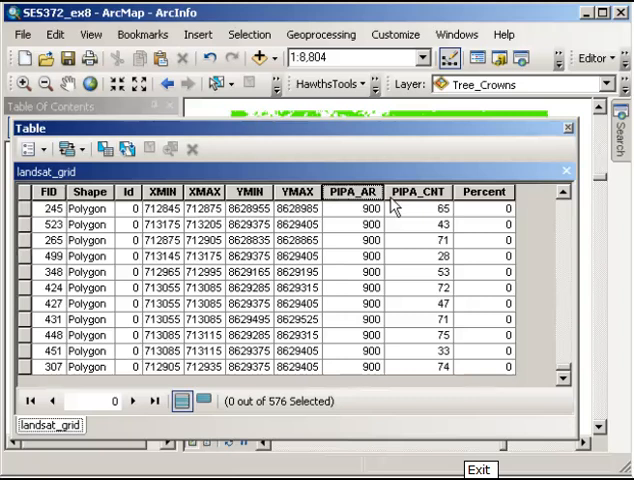
mouse_move(30, 226)
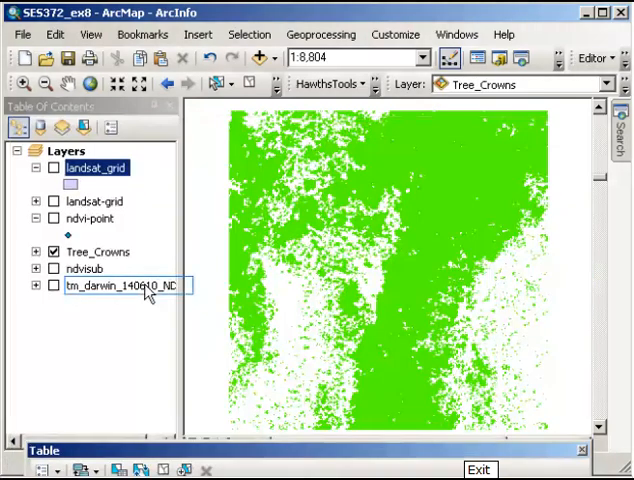
click(54, 168)
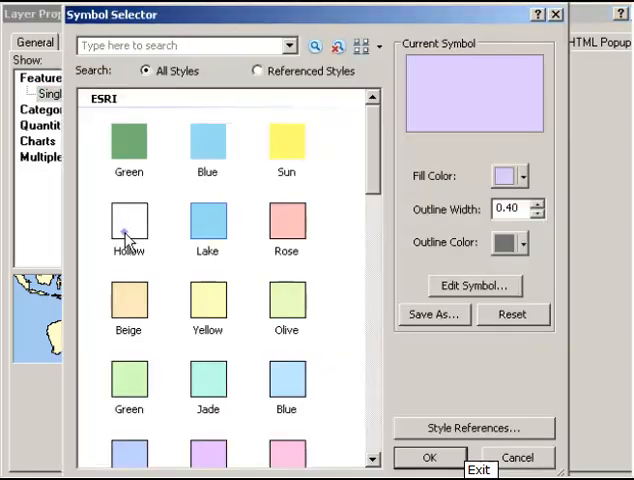
click(428, 456)
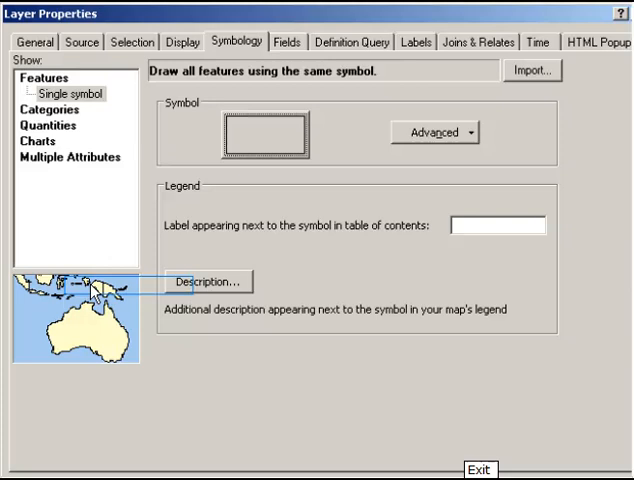
mouse_move(148, 372)
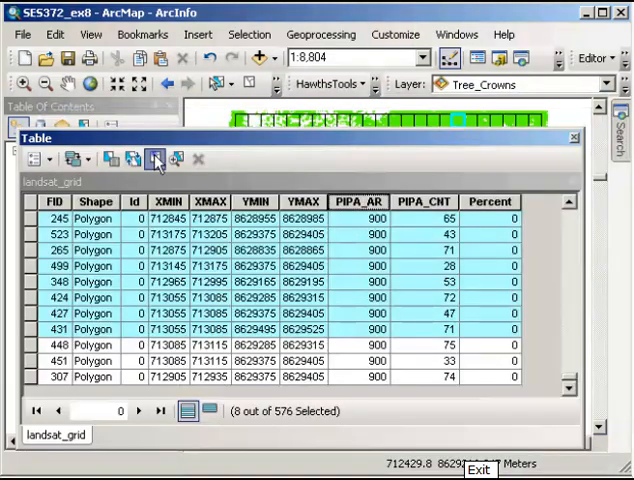
- Clear the selection and start Field Calculator on the Percent field
click(152, 160)
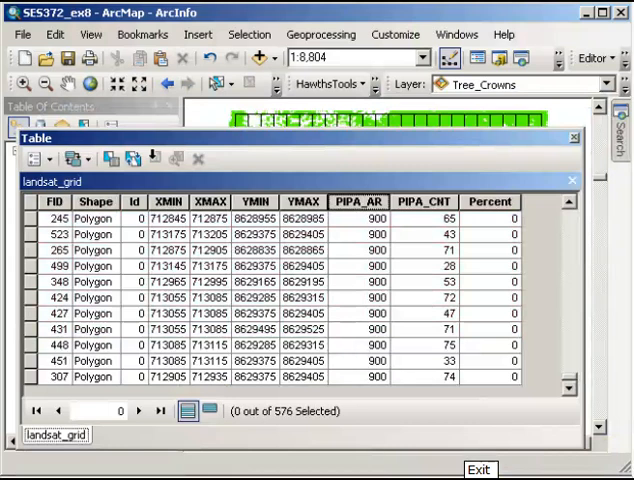
mouse_move(496, 200)
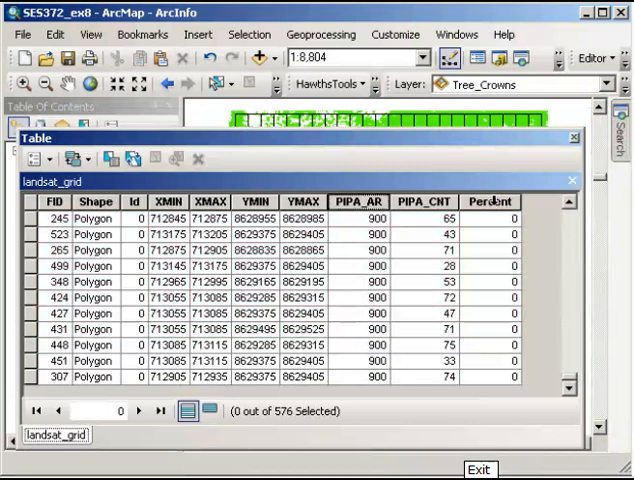
right_click(490, 200)
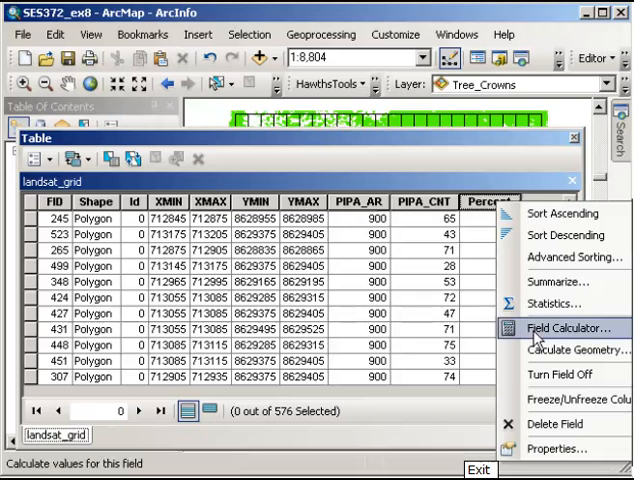
click(572, 328)
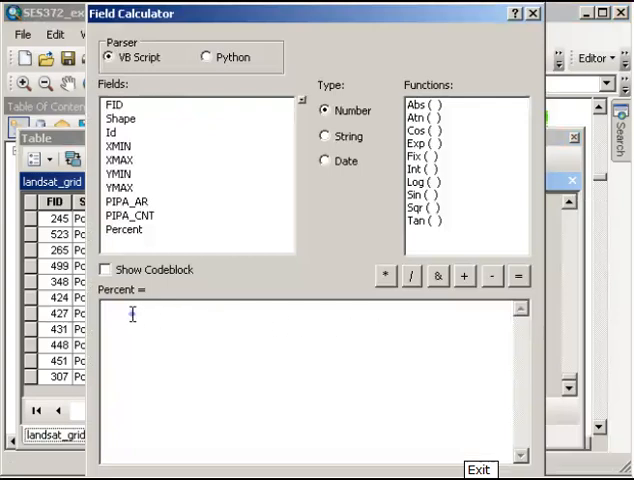
mouse_move(136, 322)
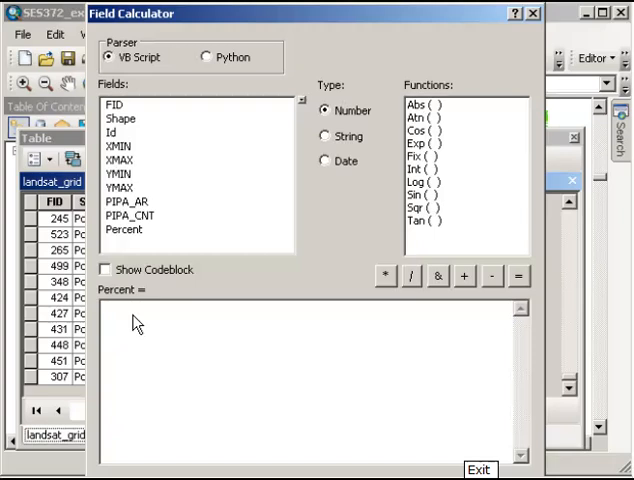
- Build the expression [PIPA_AR]/900*100 for Percent
double_click(128, 200)
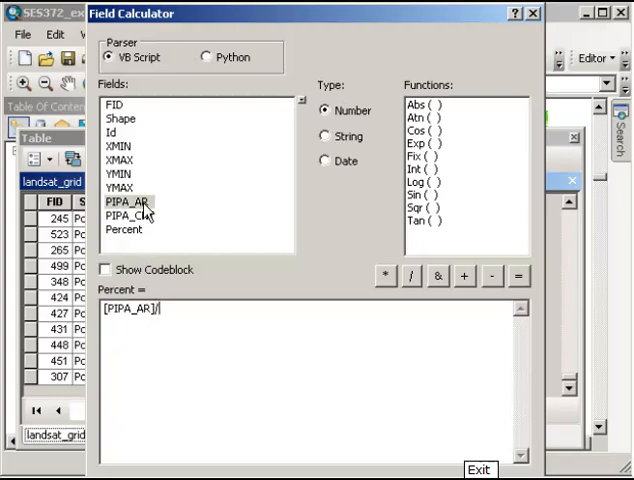
text(90)
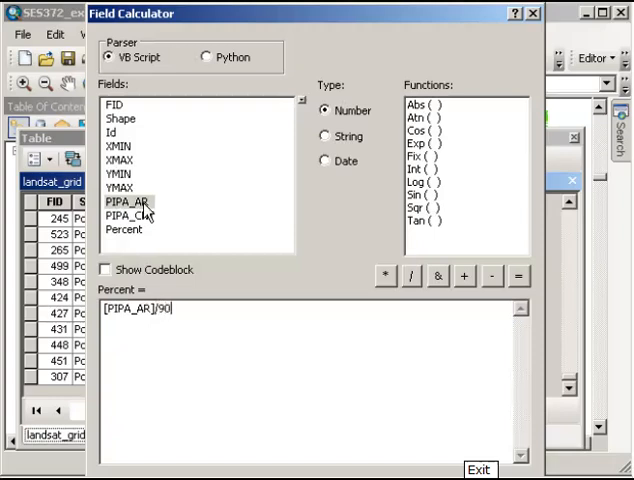
text(0)
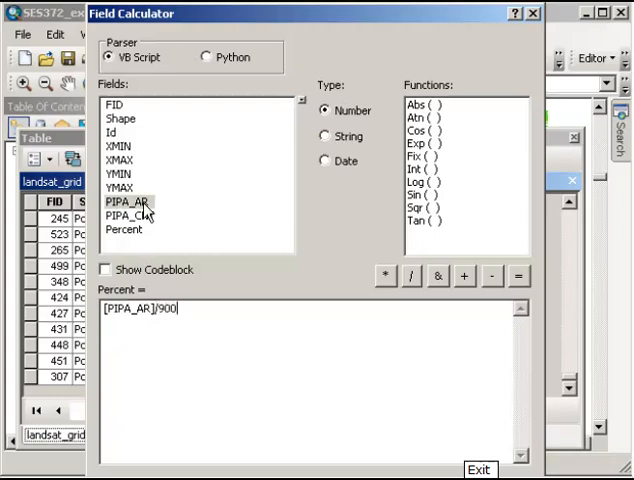
text(*1)
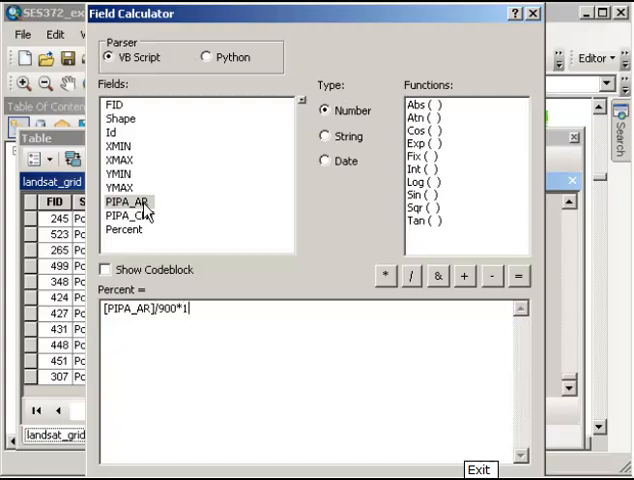
text(00)
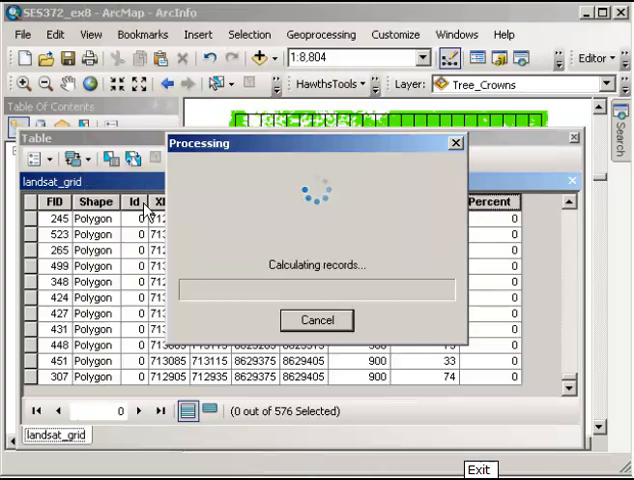
mouse_move(558, 322)
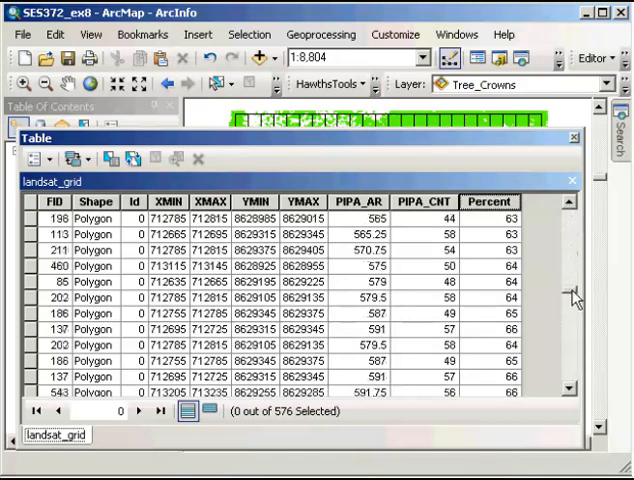
- Review the calculated Percent values in the table before closing it
scroll(down, 3)
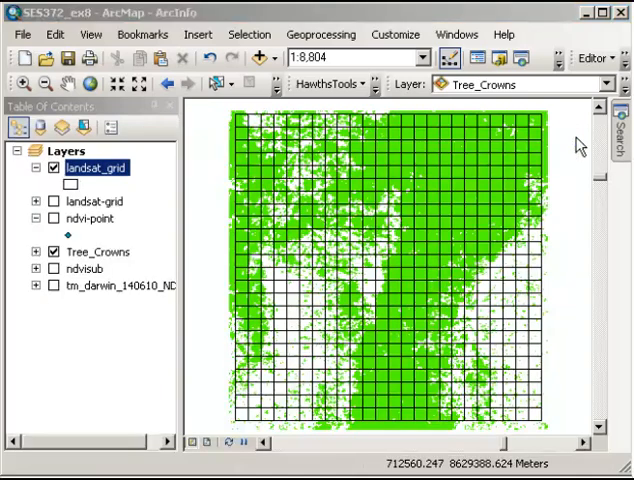
mouse_move(104, 168)
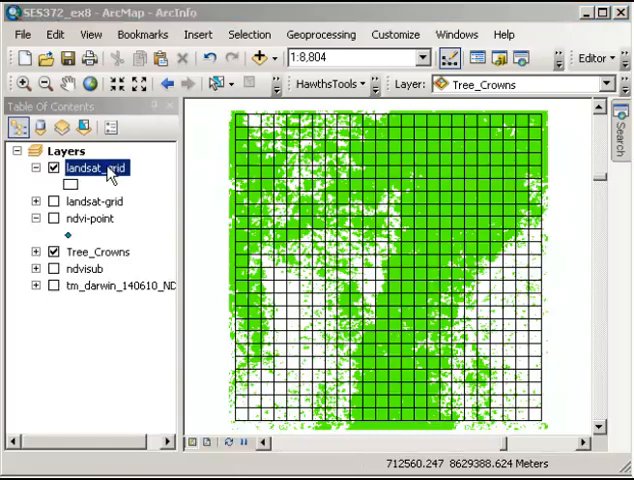
- Symbolize landsat_grid with Quantities graduated colors on the Percent field
right_click(100, 166)
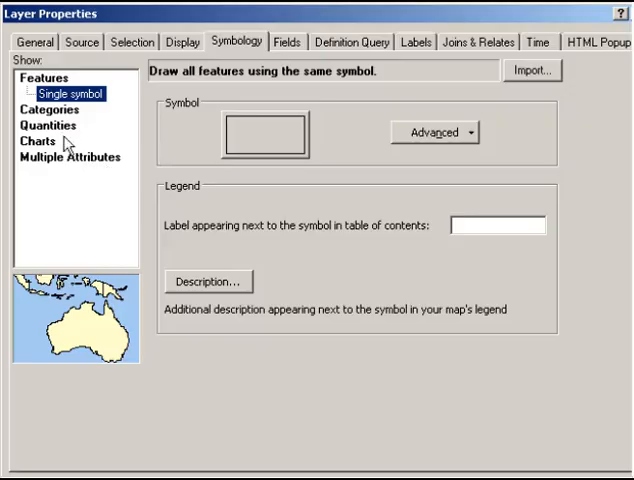
click(46, 124)
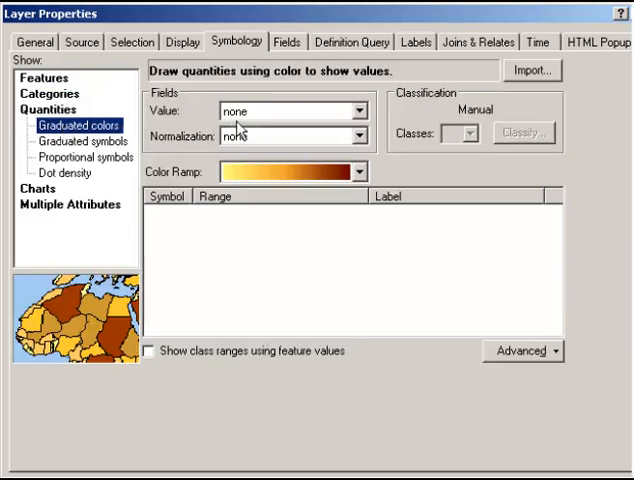
click(358, 110)
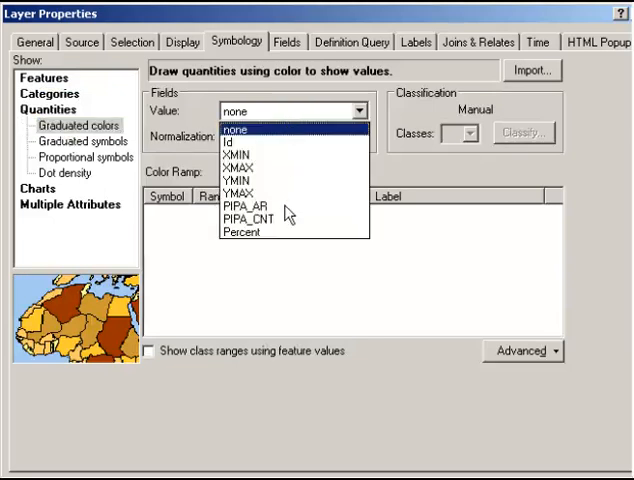
click(242, 232)
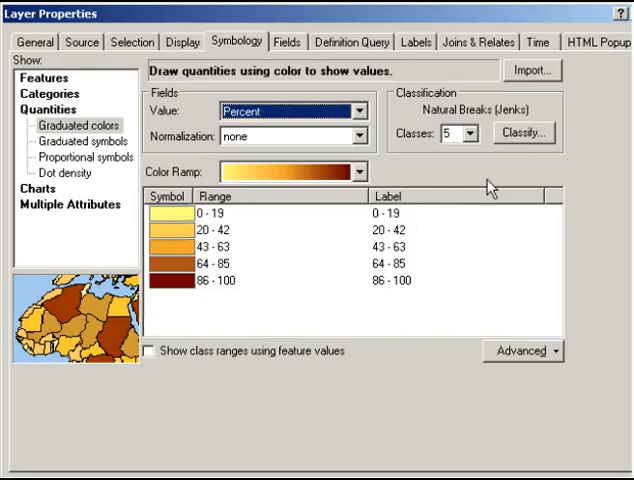
mouse_move(450, 116)
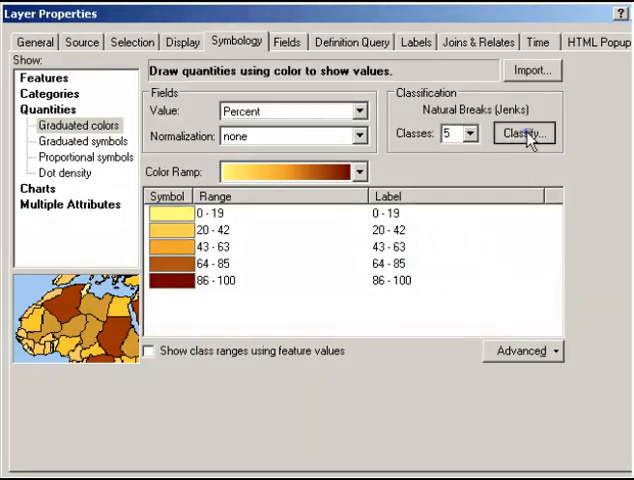
- Classify Percent with Equal Interval method into 5 classes, 0–20 through 81–100
click(524, 132)
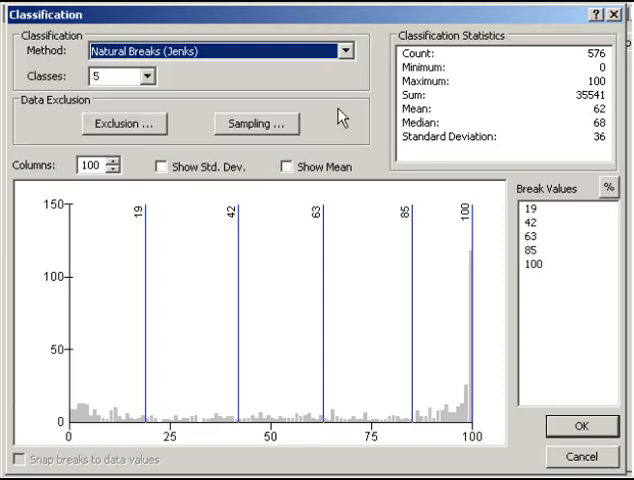
click(344, 48)
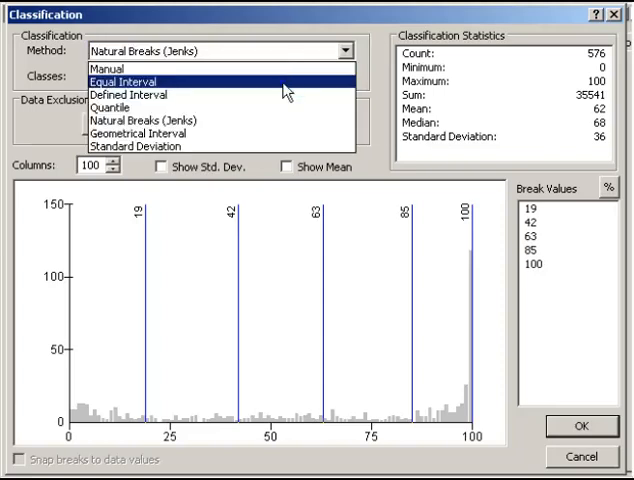
click(130, 72)
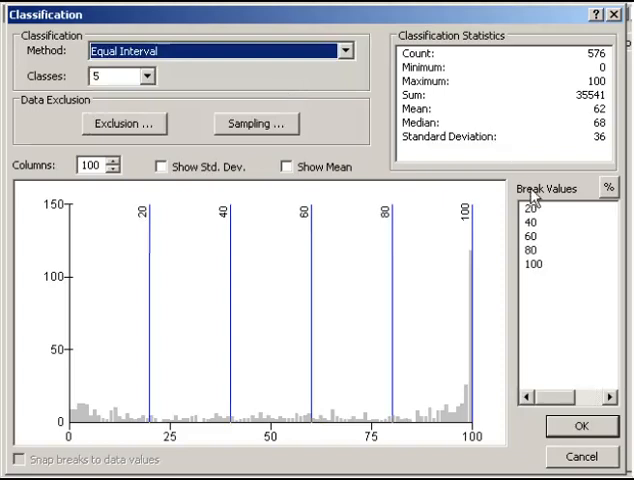
click(536, 240)
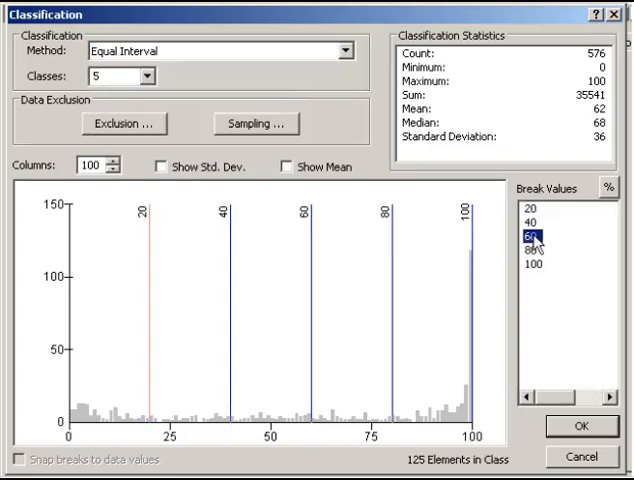
click(540, 250)
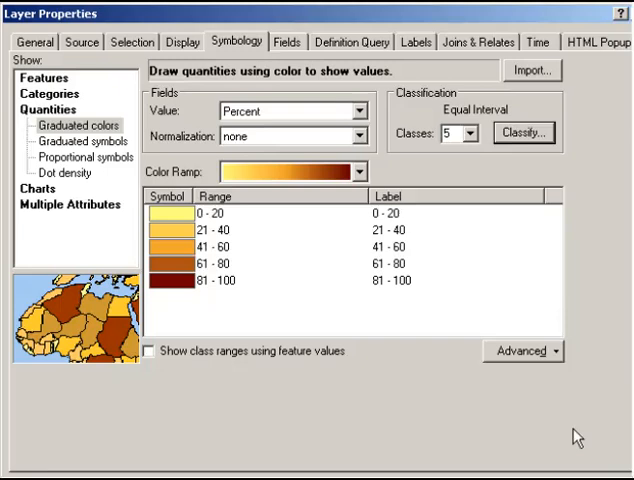
mouse_move(104, 330)
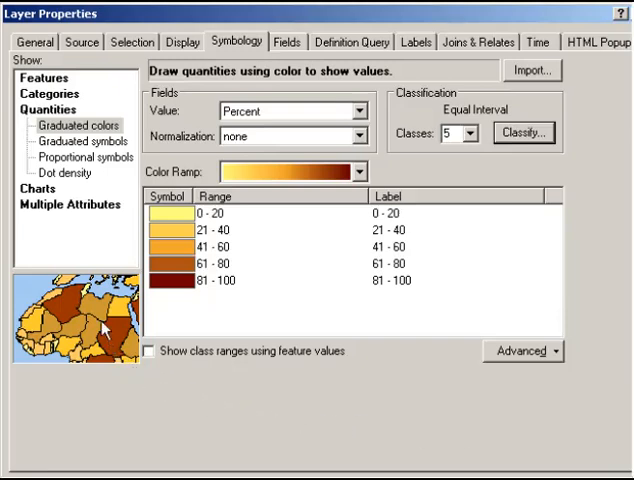